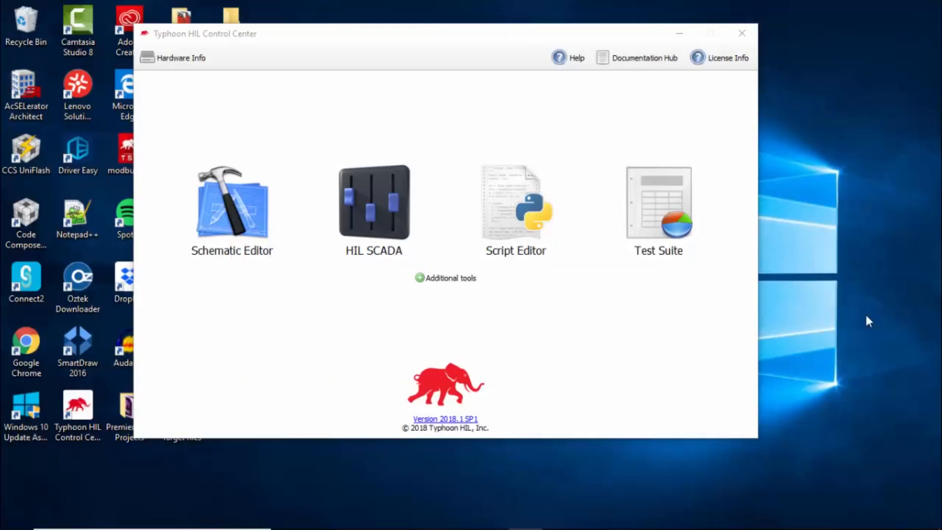
mouse_move(257, 219)
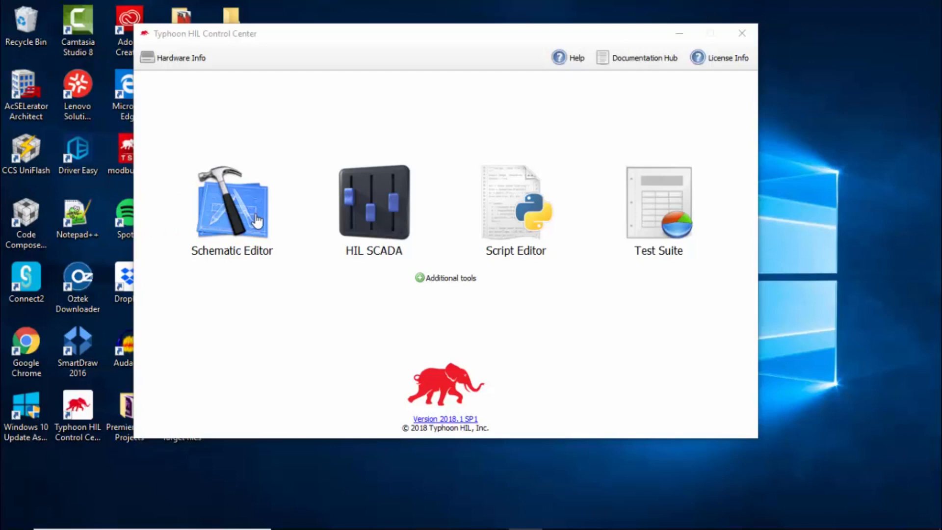
Launch the Schematic Editor and start a new schematic with the HIL603 hardware settings
left_click(232, 205)
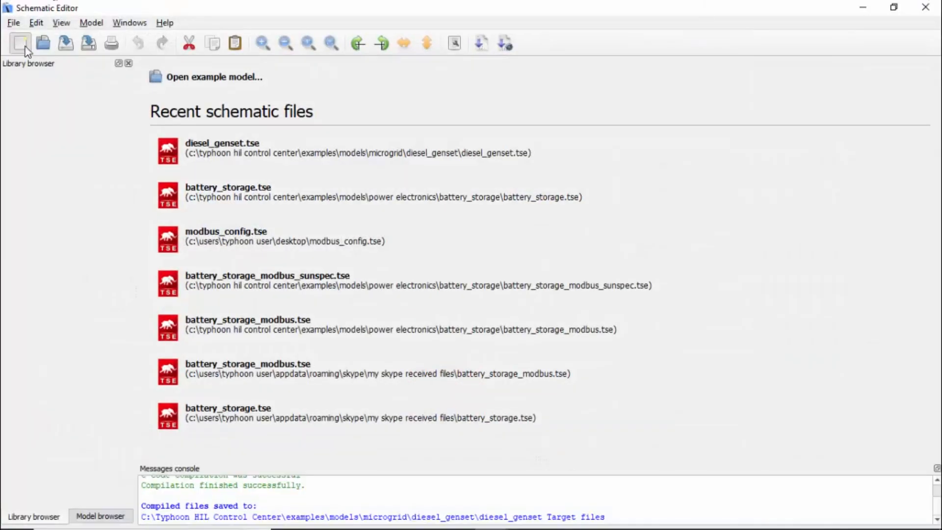
left_click(19, 42)
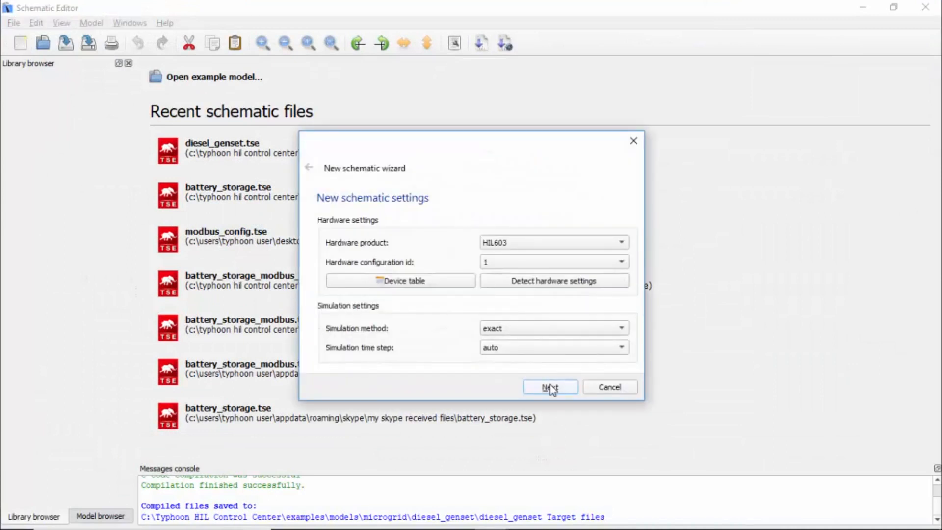
left_click(549, 386)
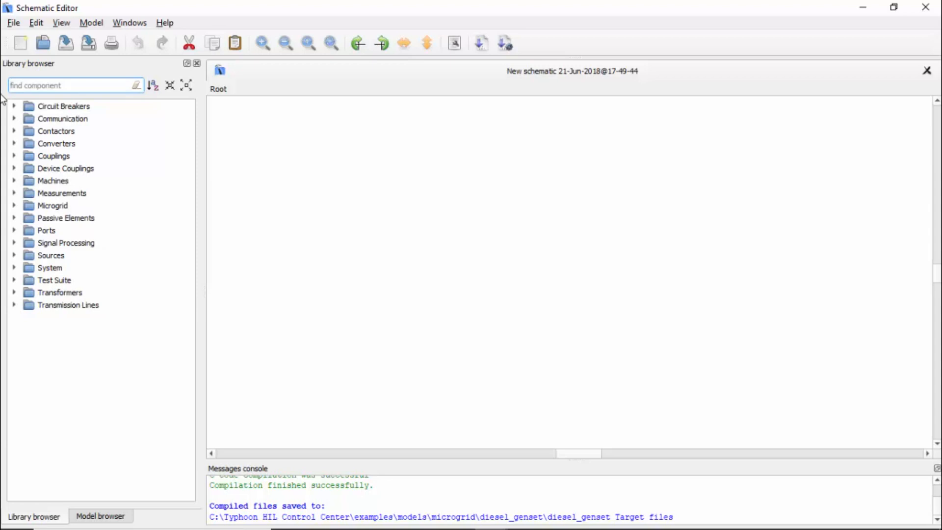
mouse_move(5, 226)
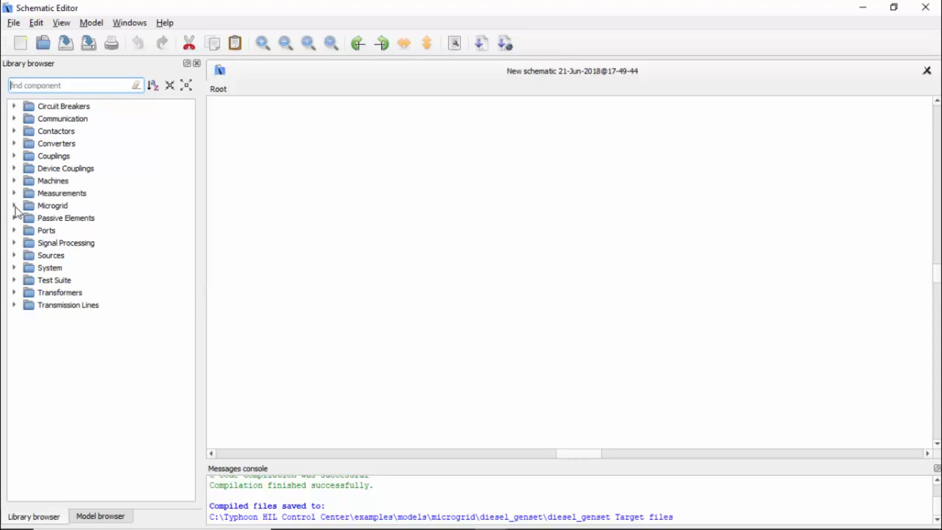
Expand the Microgrid library category and its subfolders to list Diesel Genset
left_click(14, 205)
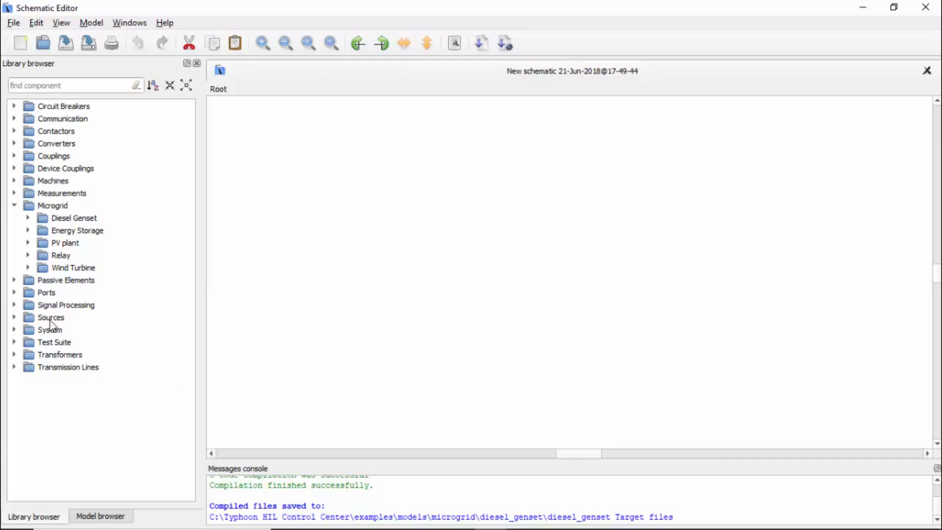
left_click(28, 217)
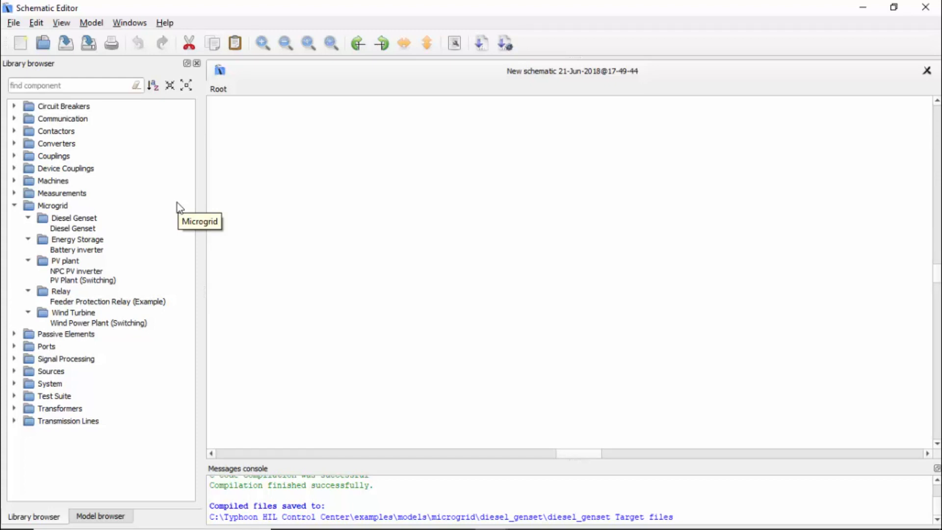
mouse_move(180, 207)
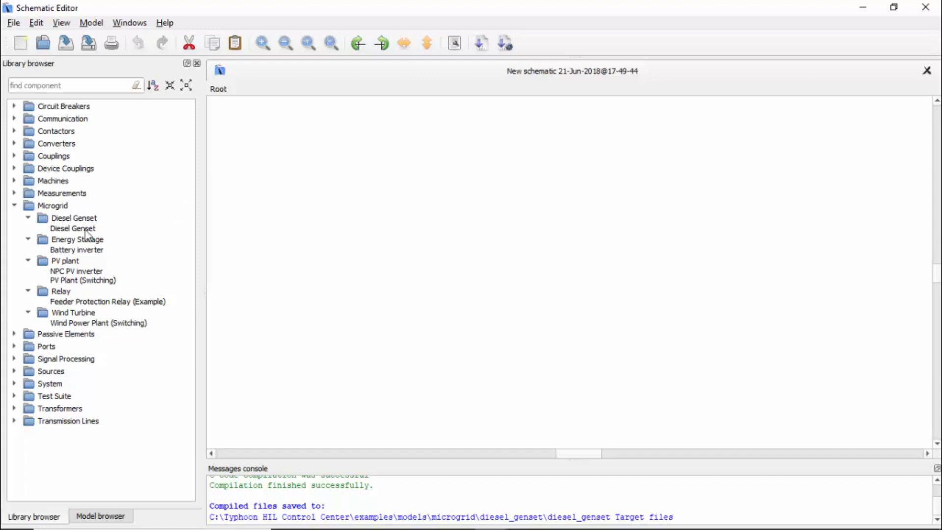
Place a Diesel Genset component, Diesel Genset1, onto the empty canvas
left_click(72, 229)
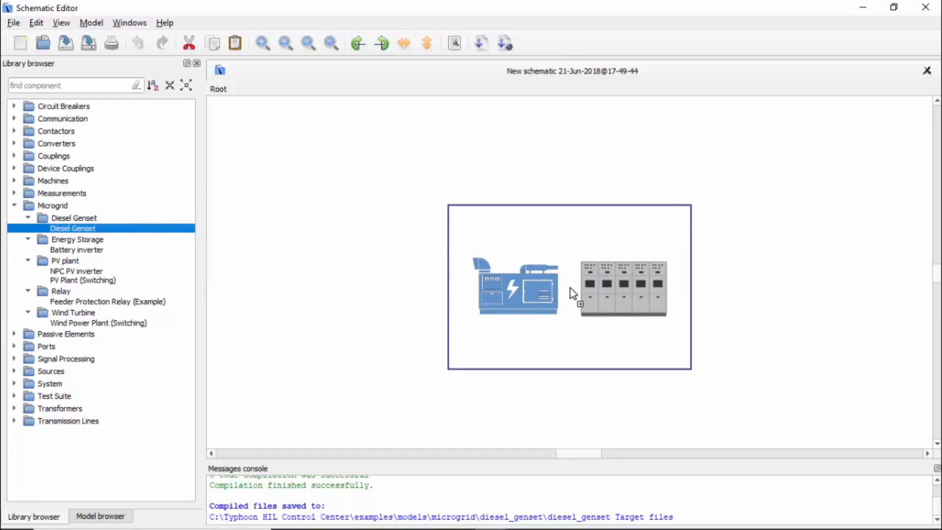
left_click(568, 287)
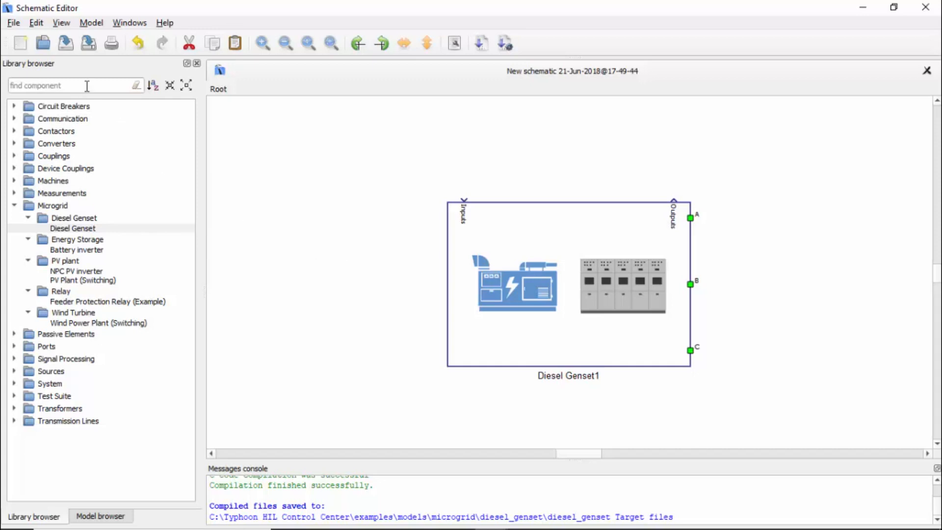
Add a Three Phase Voltage Source Vs1 beside the genset and wire output A to its terminal A
type("three phase")
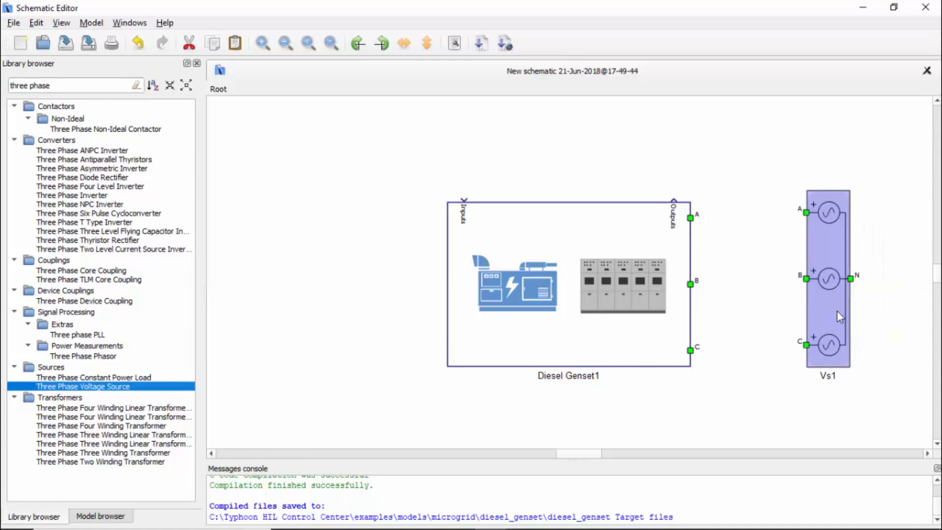
left_click_drag(828, 283, 788, 282)
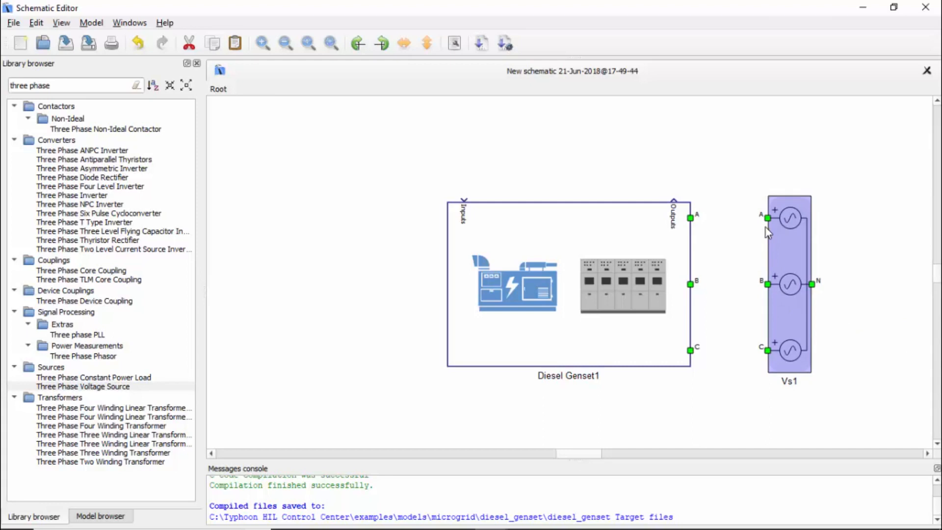
left_click_drag(690, 218, 764, 217)
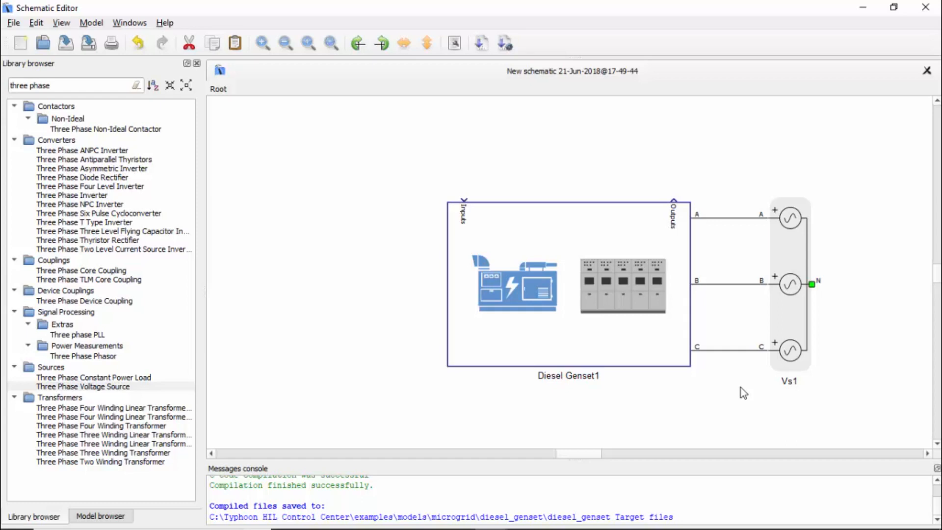
mouse_move(775, 275)
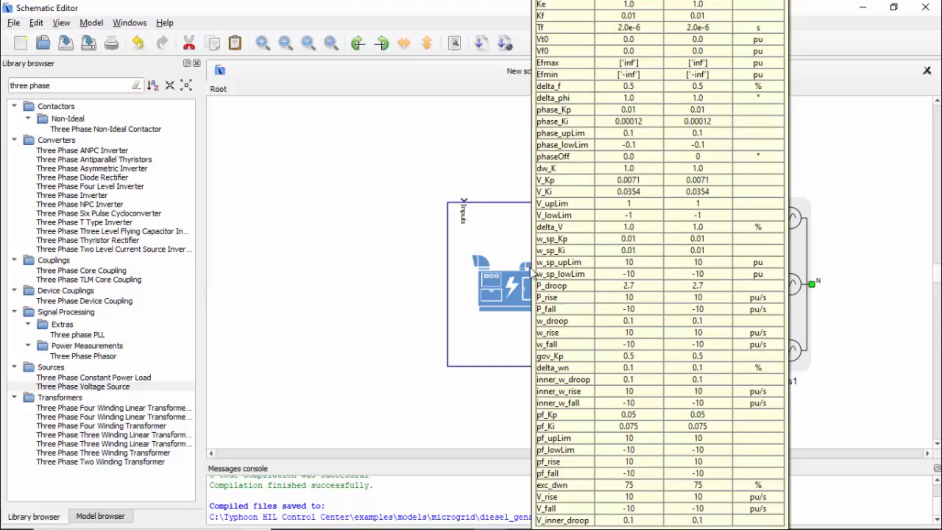
Bring up Diesel Genset1's component properties showing its 2.2e6 VA, 480 V ratings
left_click(926, 69)
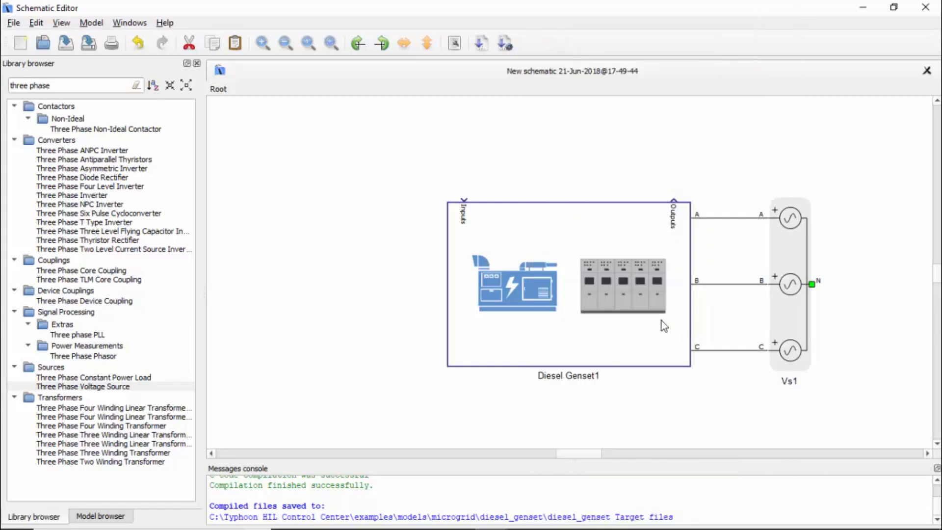
double_click(568, 285)
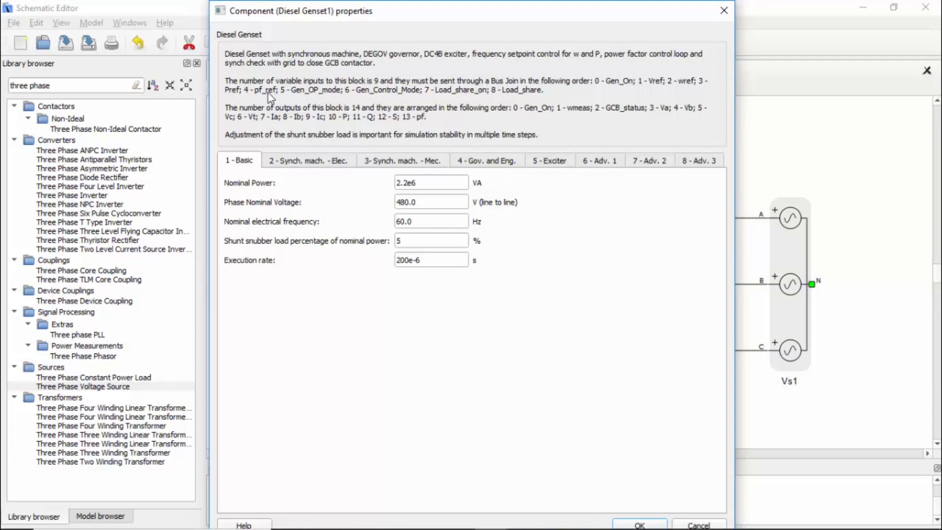
mouse_move(563, 100)
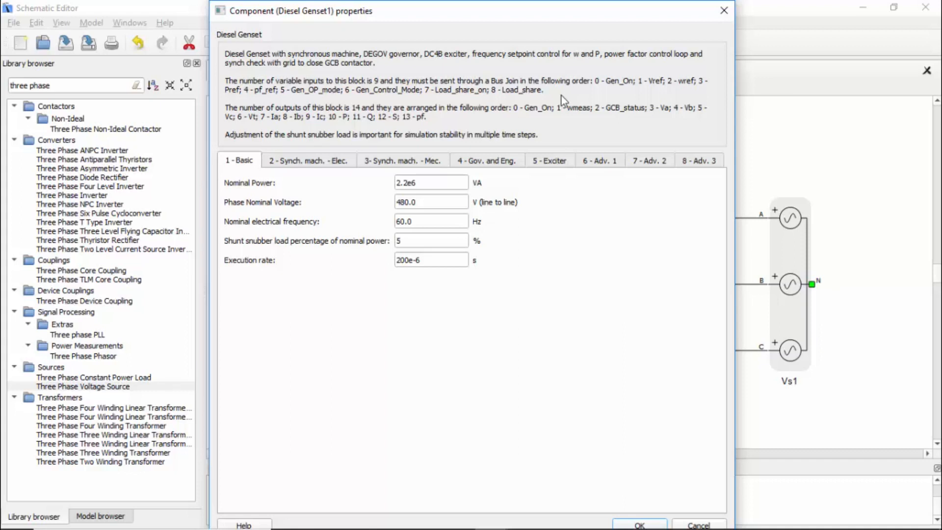
mouse_move(444, 327)
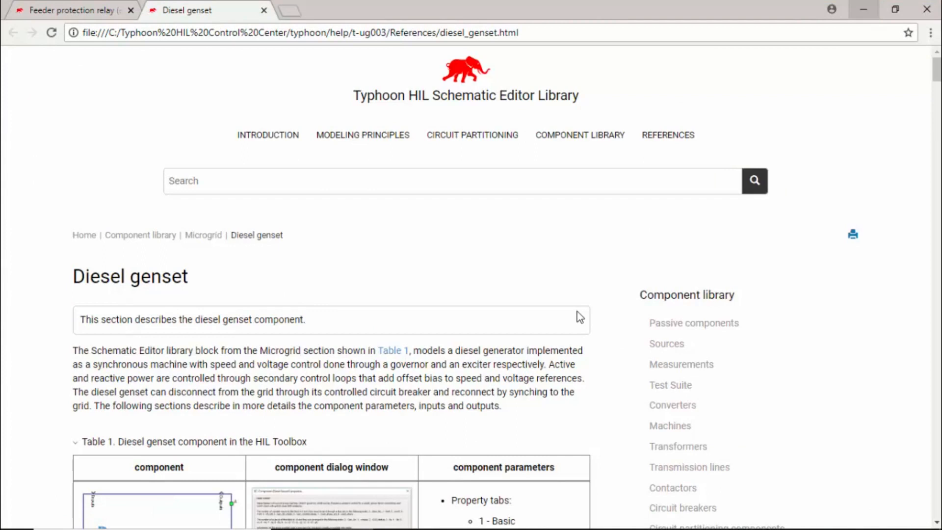
mouse_move(683, 391)
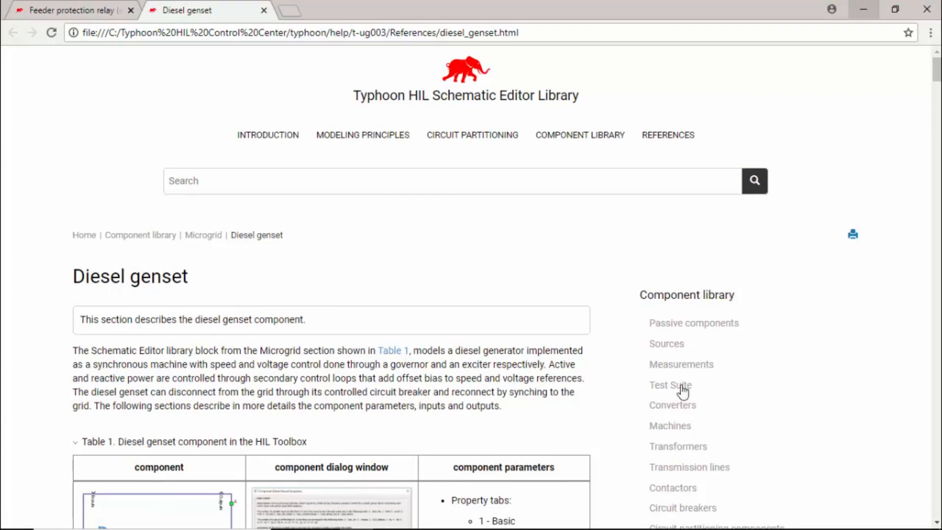
Scroll the Diesel genset help page down to the nine-input 'Diesel genset inputs' table
scroll("down", 3)
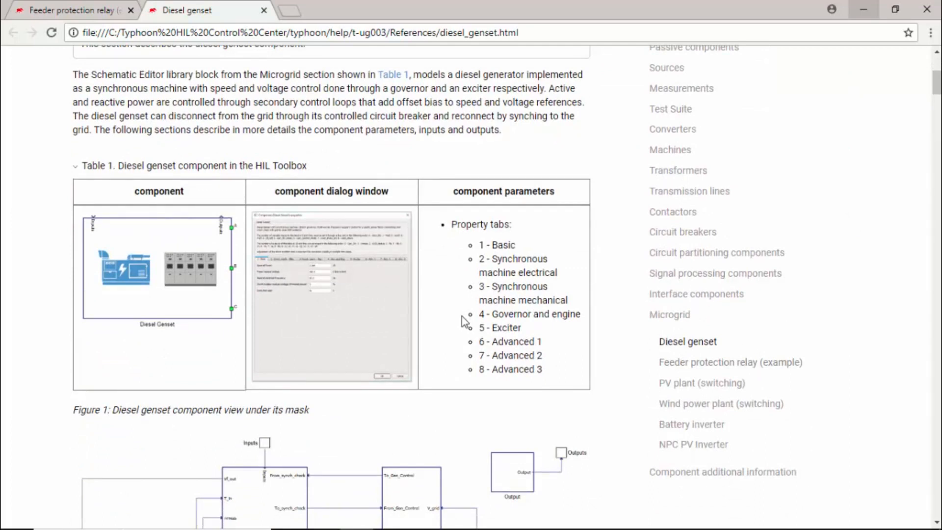
scroll("down", 3)
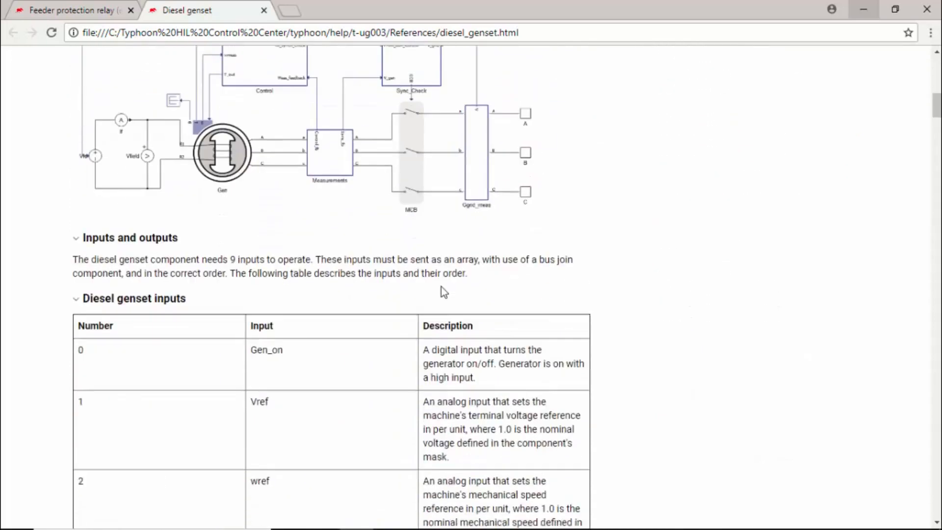
scroll("down", 3)
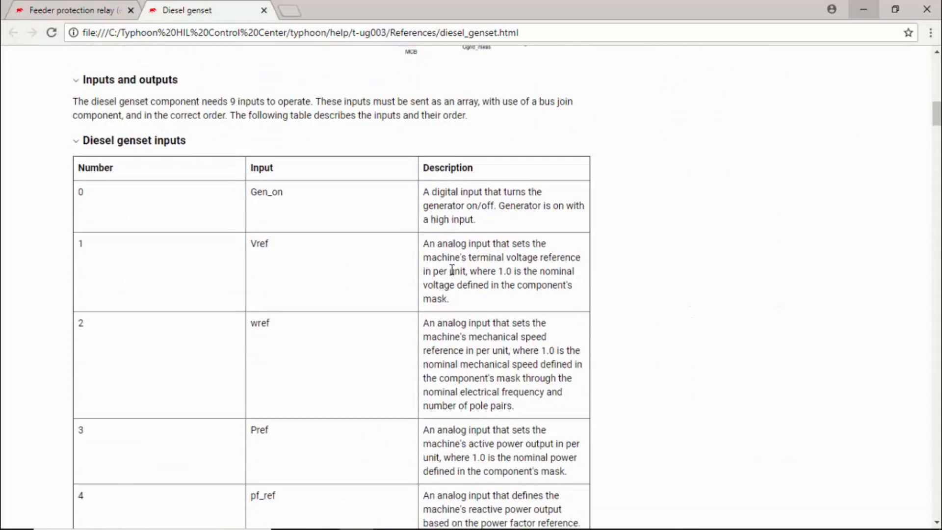
scroll("down", 3)
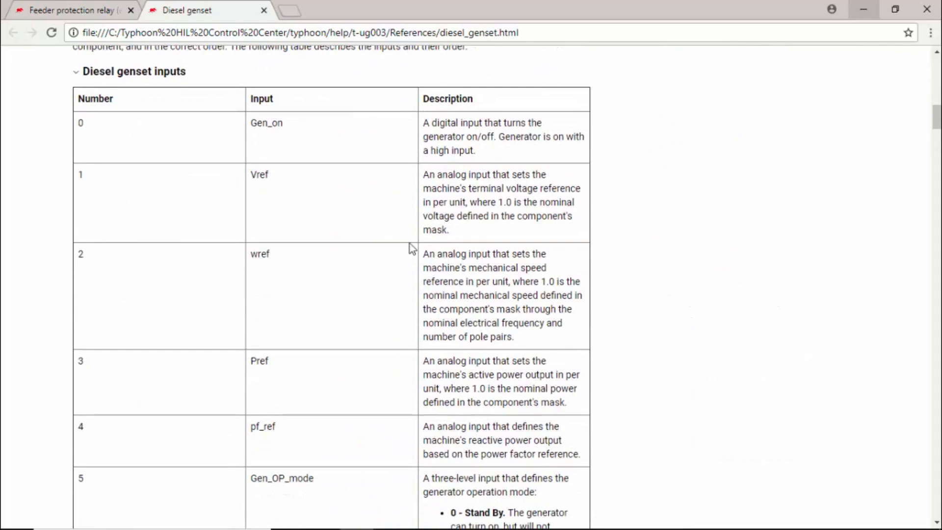
scroll("down", 3)
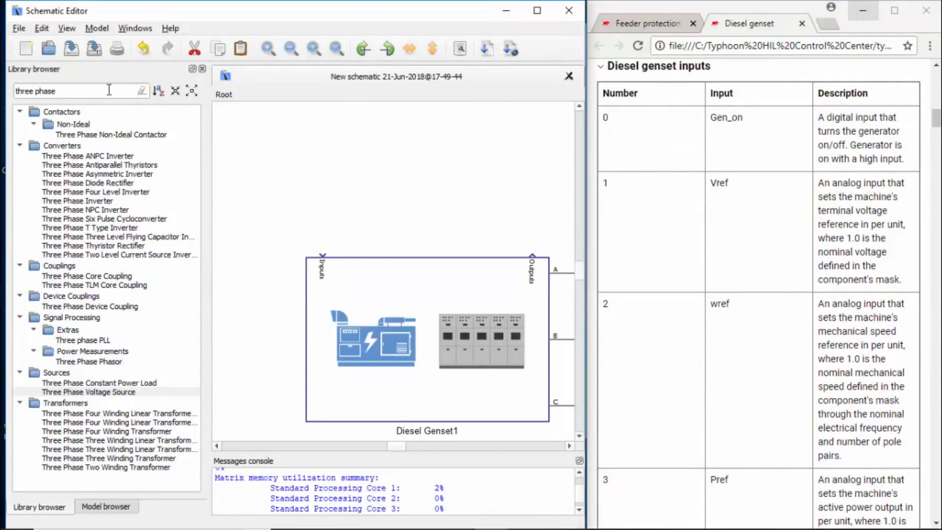
Select the old library search text so it can be replaced
triple_click(66, 90)
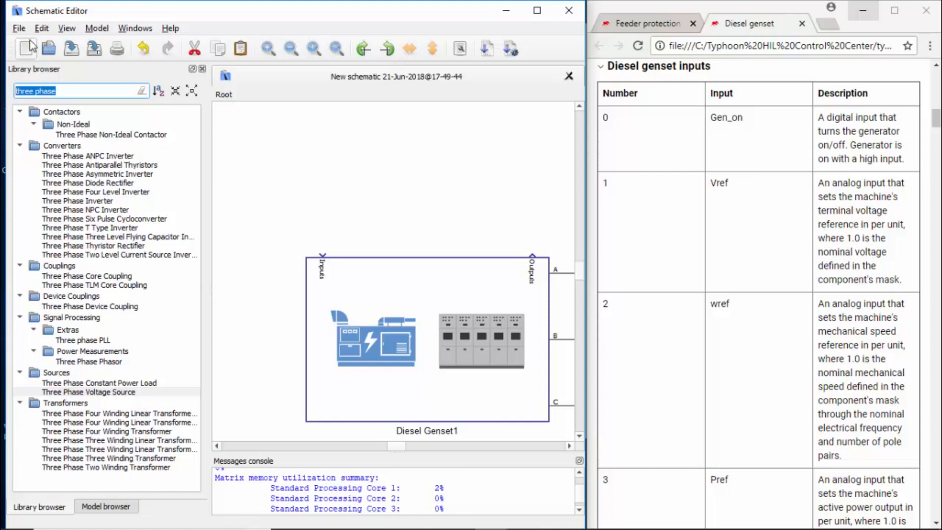
Add a SCADA Input block from the library and name it Gen_on
type("scada")
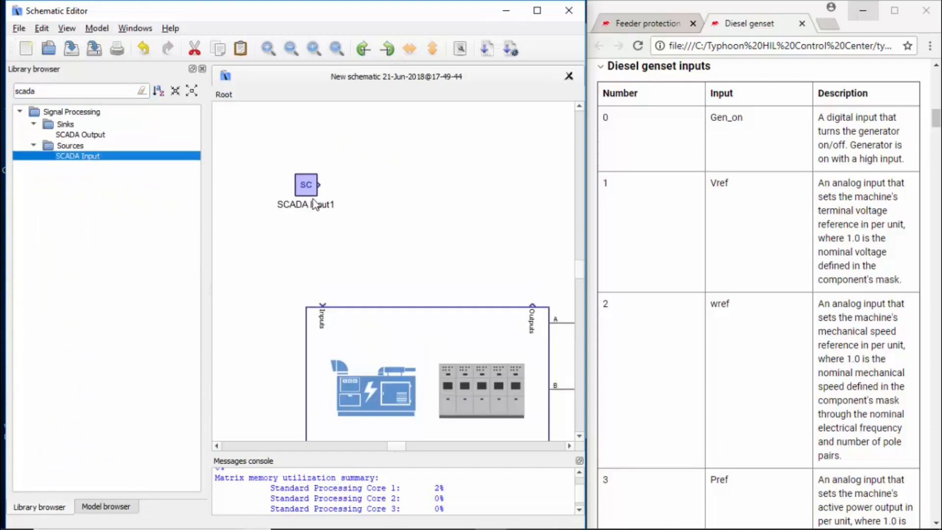
double_click(305, 184)
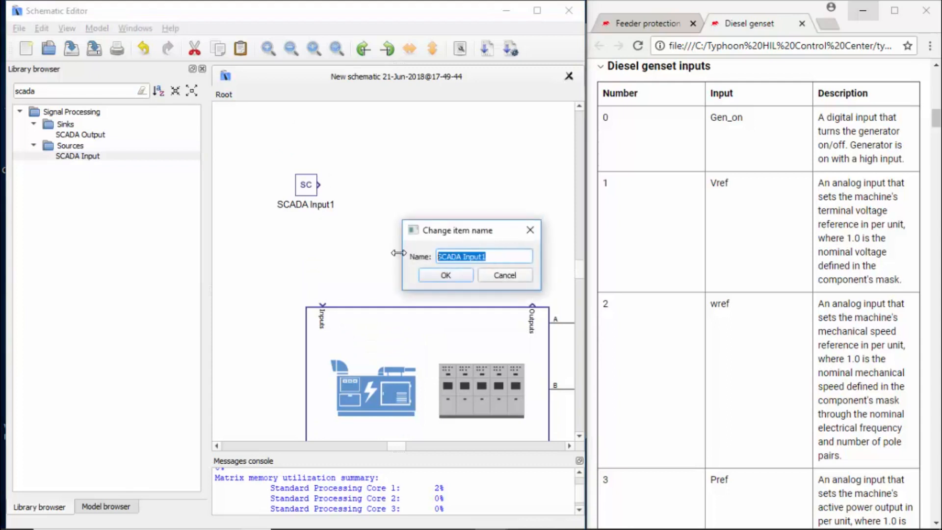
type("Gen")
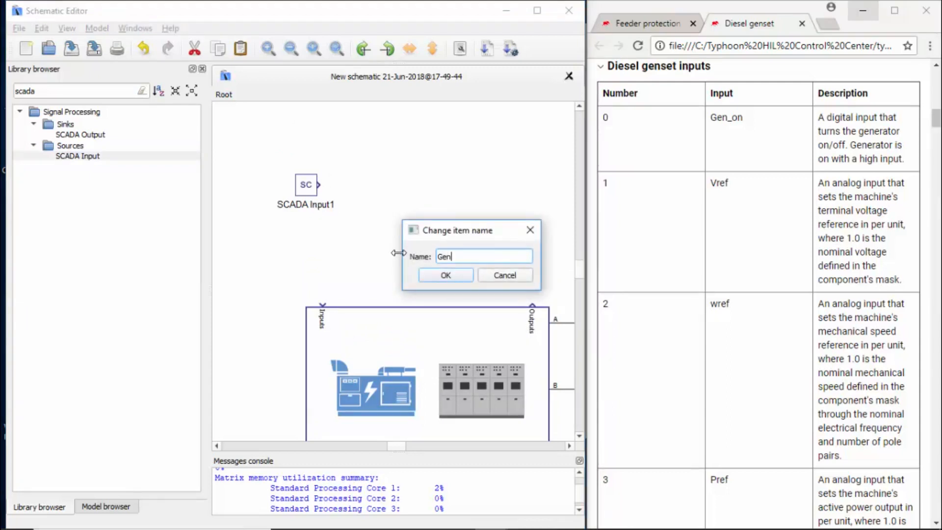
type("_on")
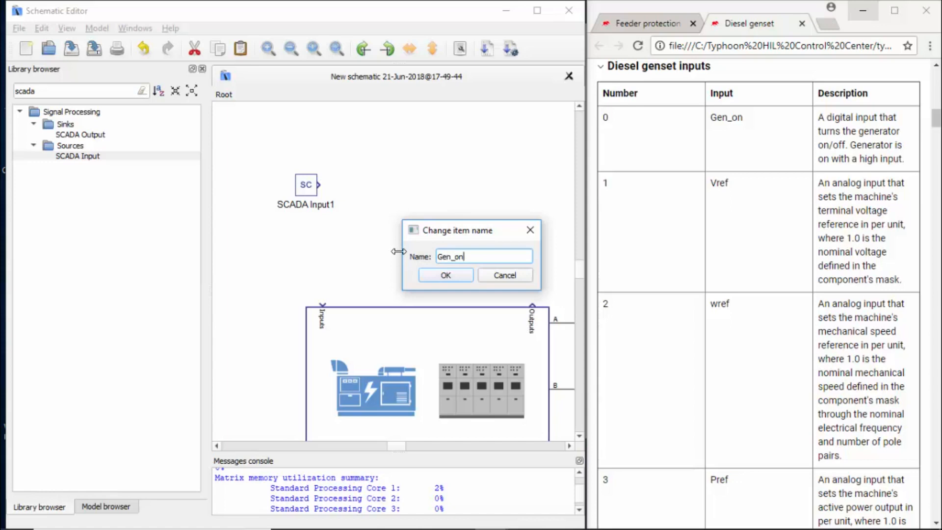
left_click(444, 275)
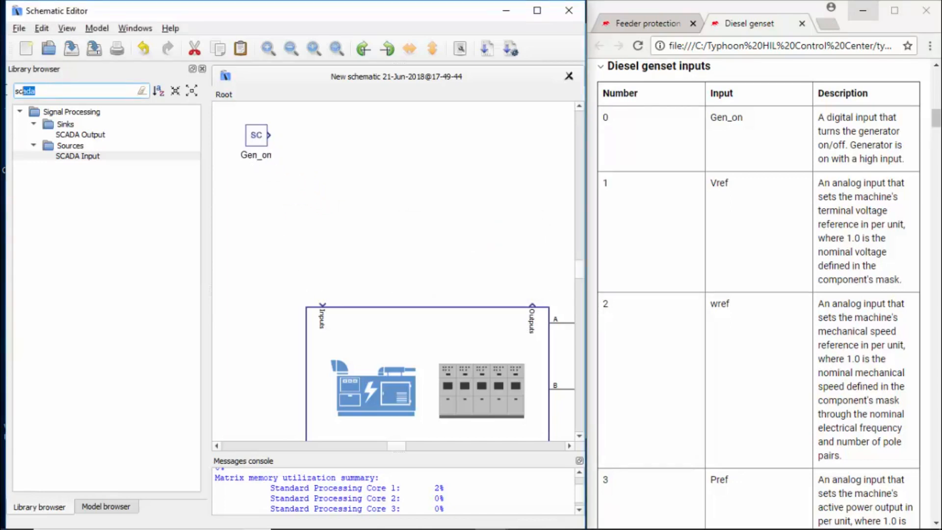
Place Bus Join1 on the canvas and configure it with nine inputs
type("join")
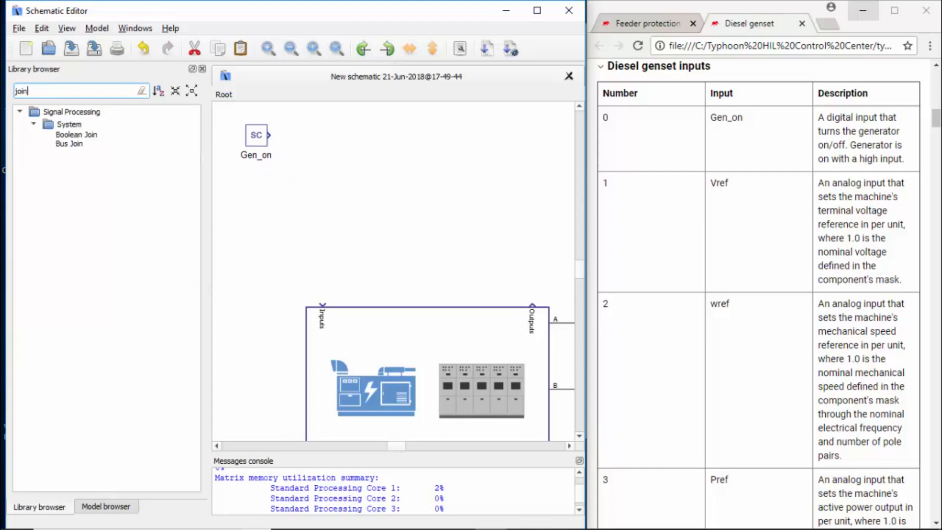
left_click(69, 144)
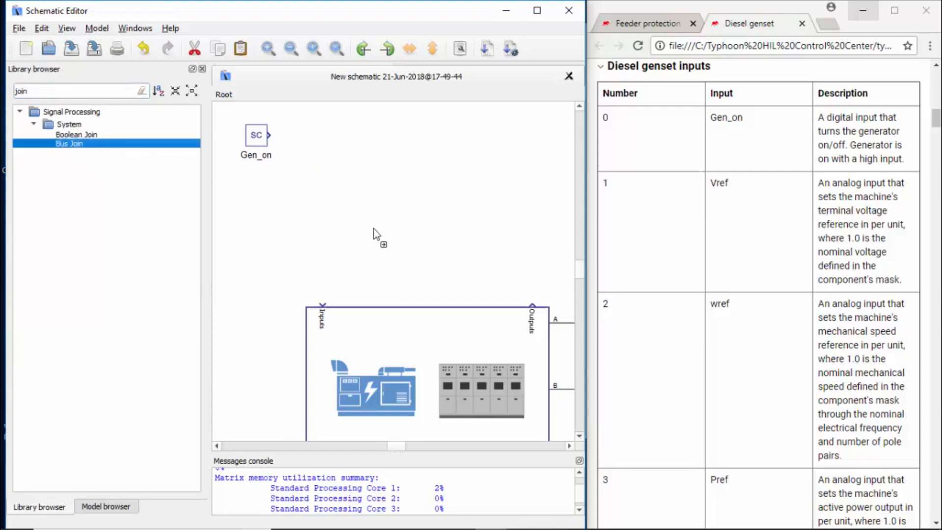
left_click_drag(69, 143, 366, 228)
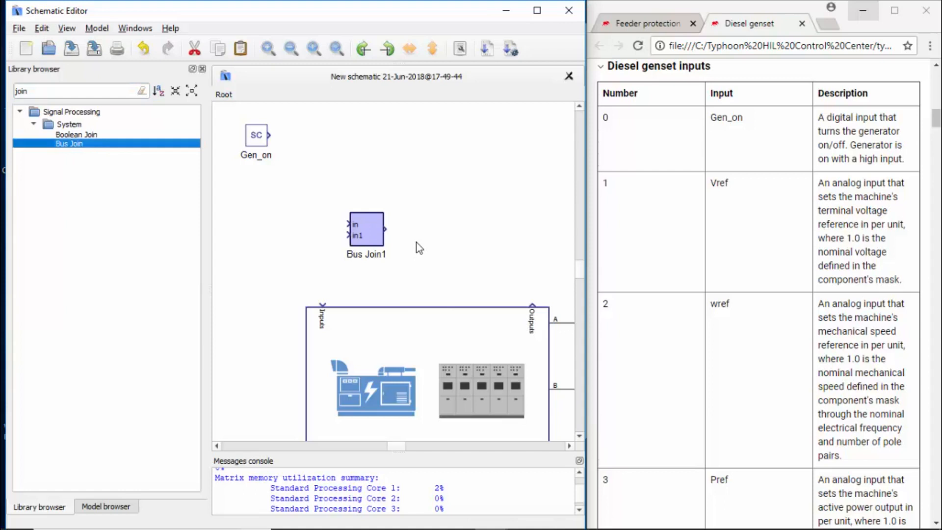
double_click(366, 228)
type("9")
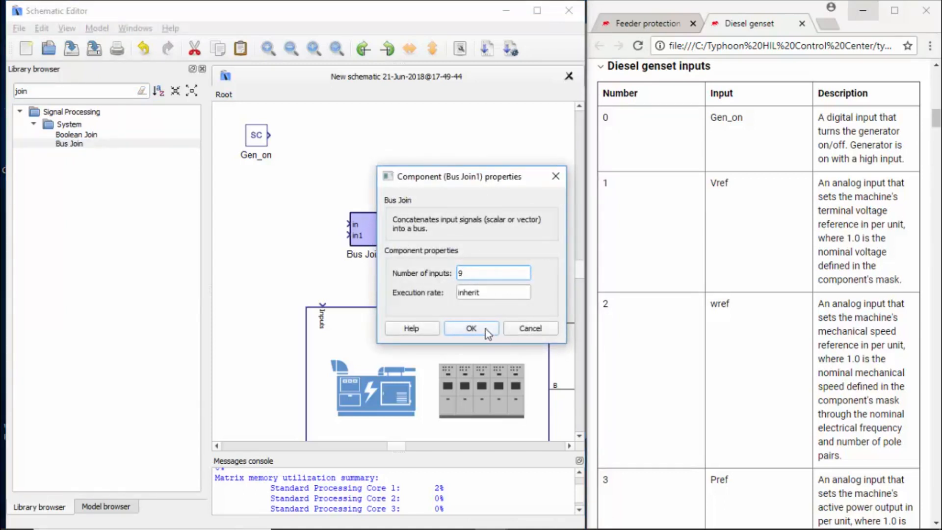
left_click(471, 327)
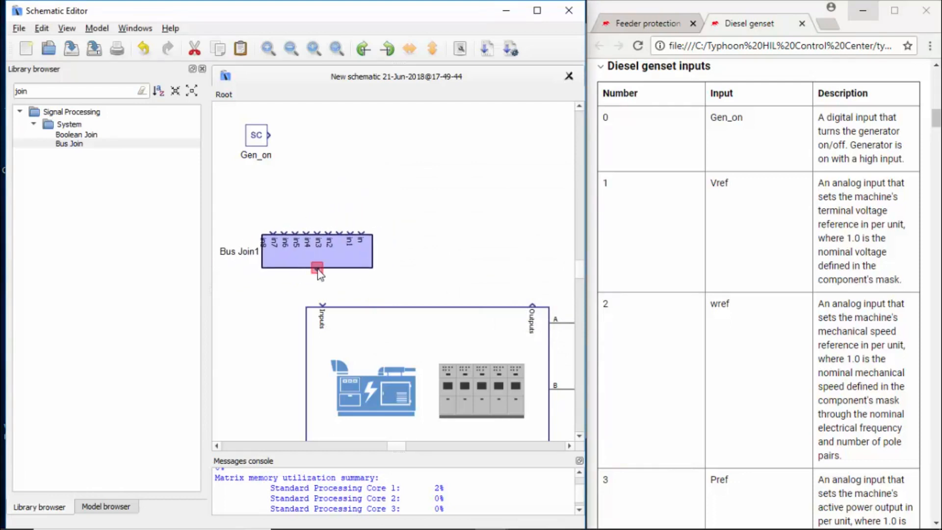
Wire Bus Join1 to the genset inputs and duplicate Gen_on as a SCADA input named Vref
left_click_drag(317, 269, 323, 303)
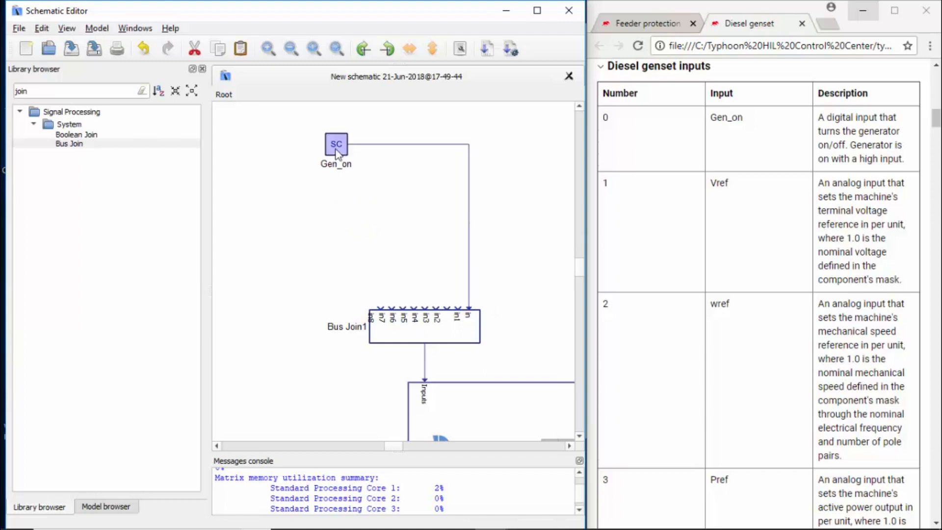
left_click_drag(335, 144, 347, 171)
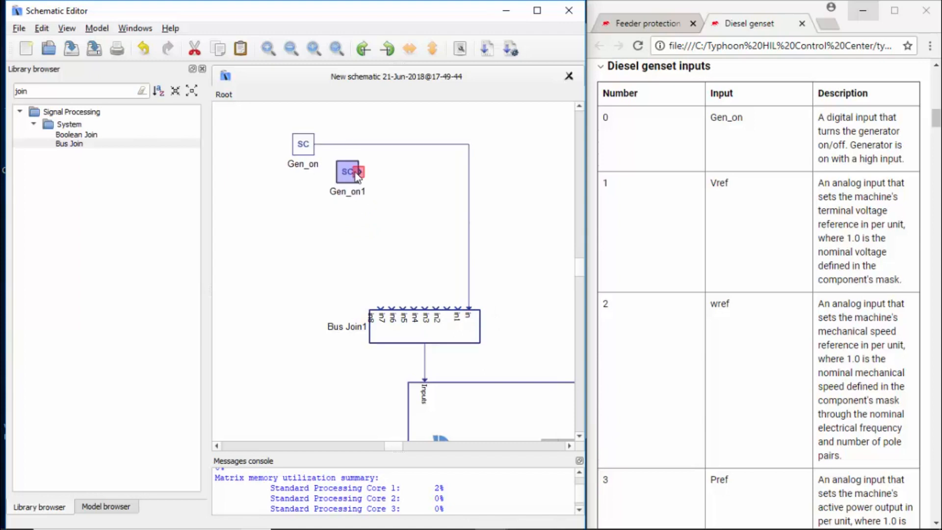
double_click(347, 170)
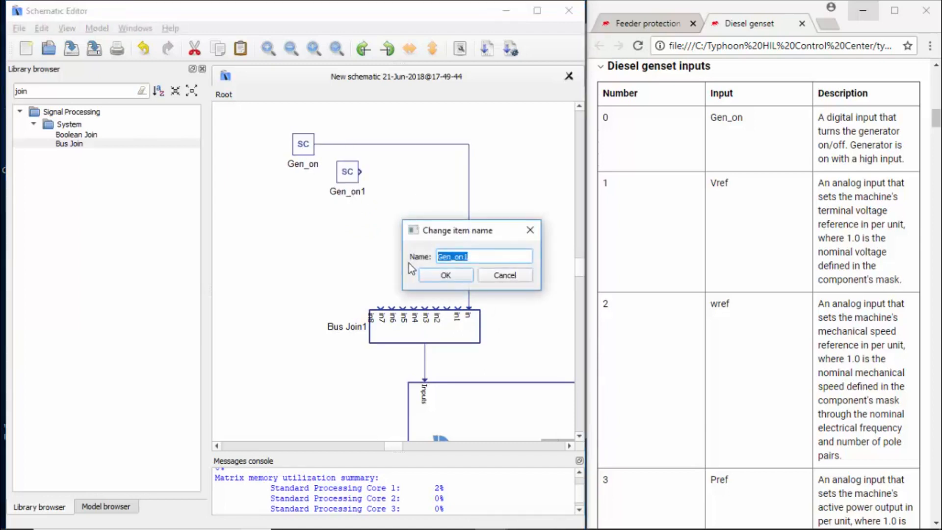
left_click(445, 275)
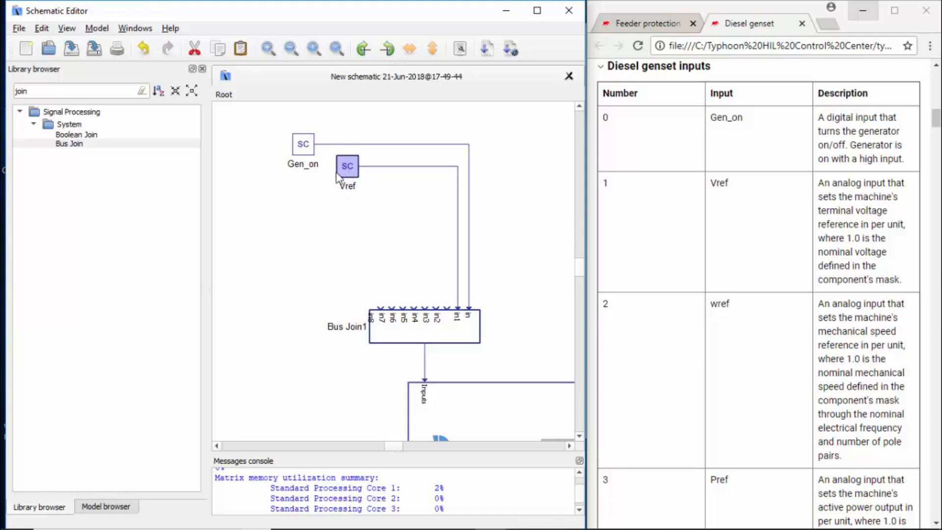
Duplicate further SCADA inputs and name them wref and Pref
left_click_drag(348, 166, 309, 193)
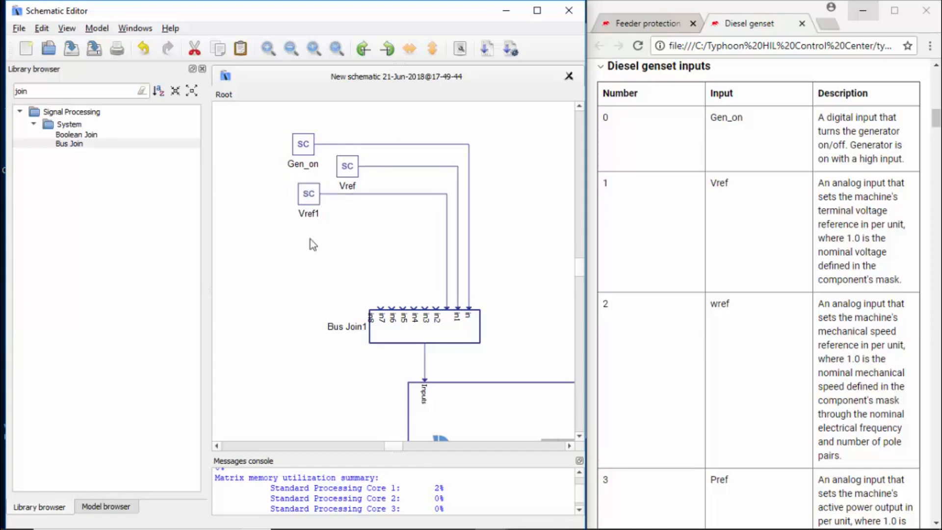
double_click(308, 193)
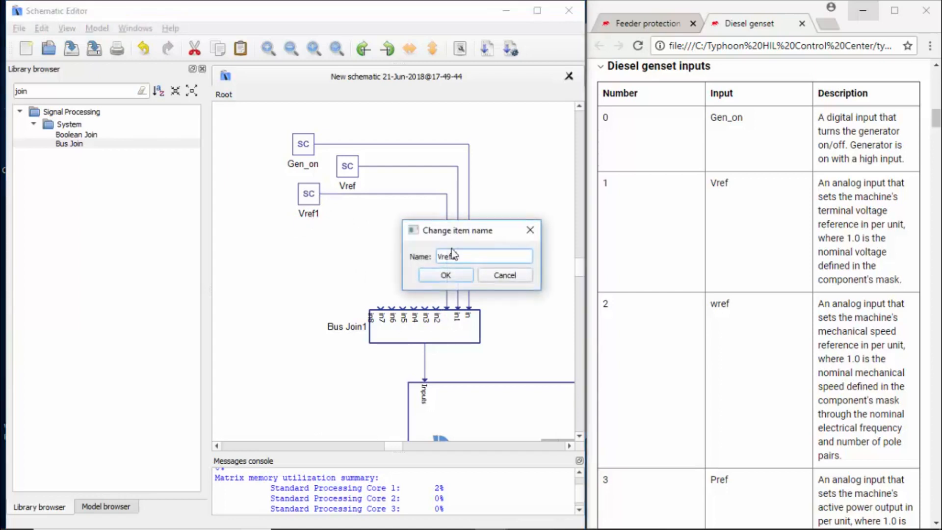
type("wref")
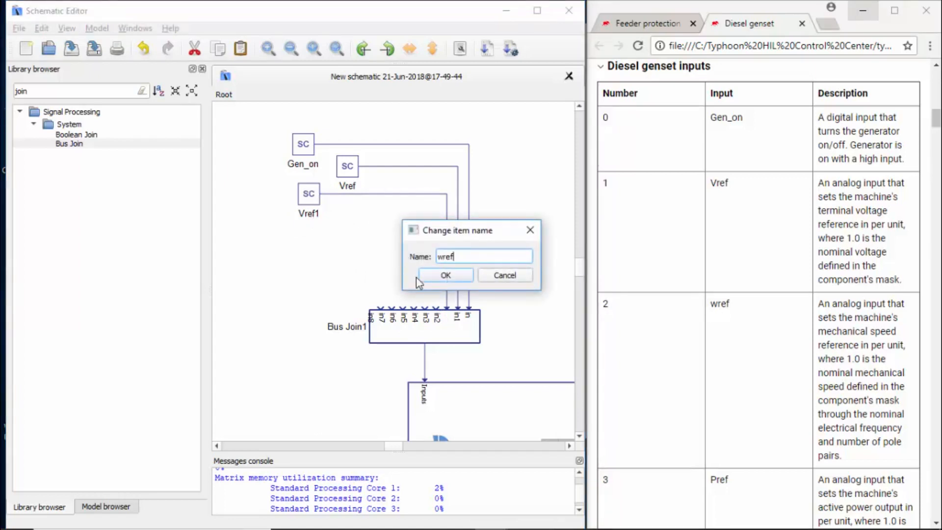
left_click(446, 275)
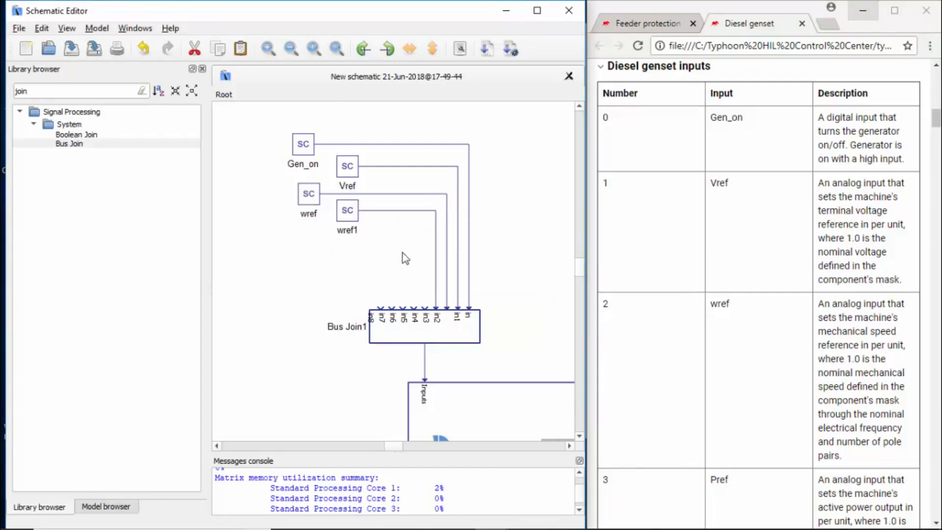
scroll("down", 3)
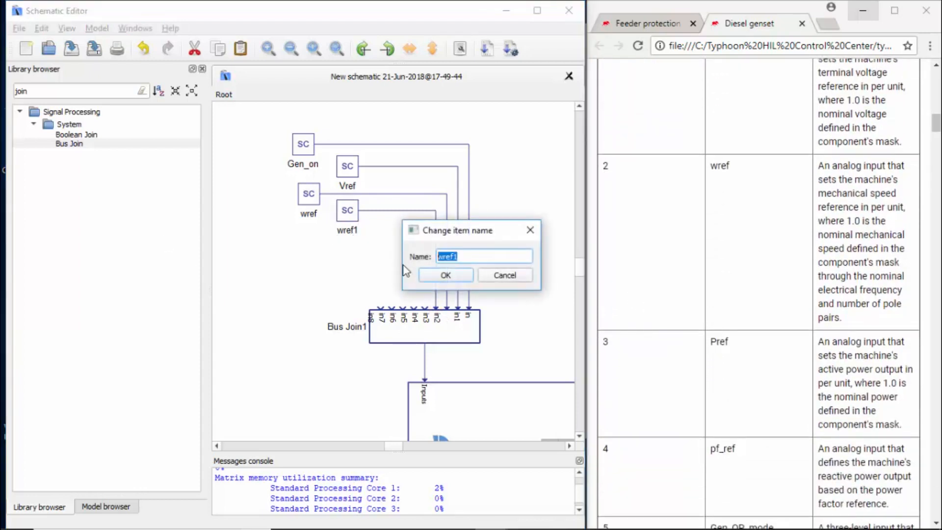
type("Pref")
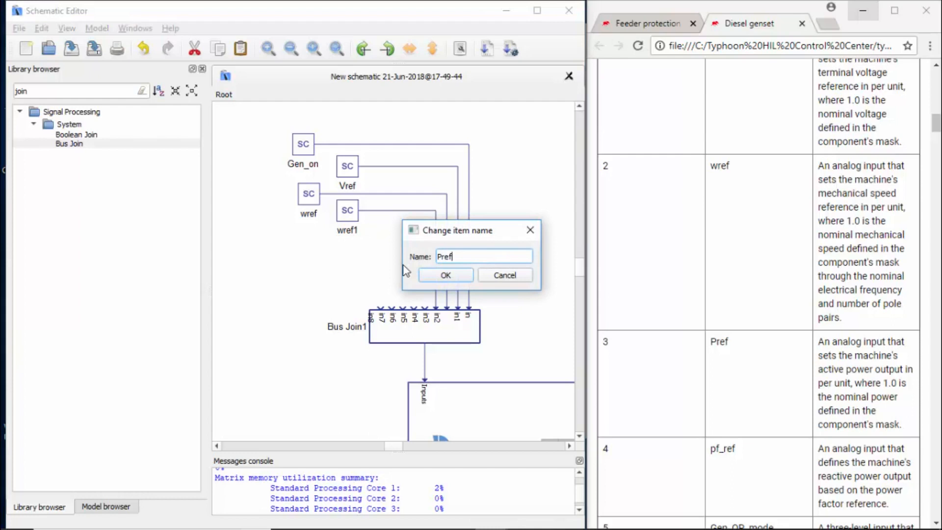
left_click(445, 274)
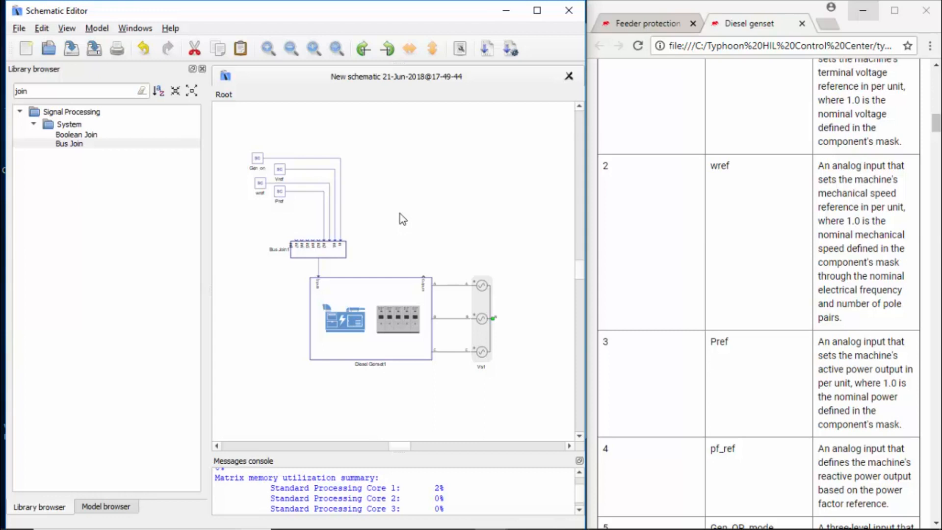
mouse_move(336, 238)
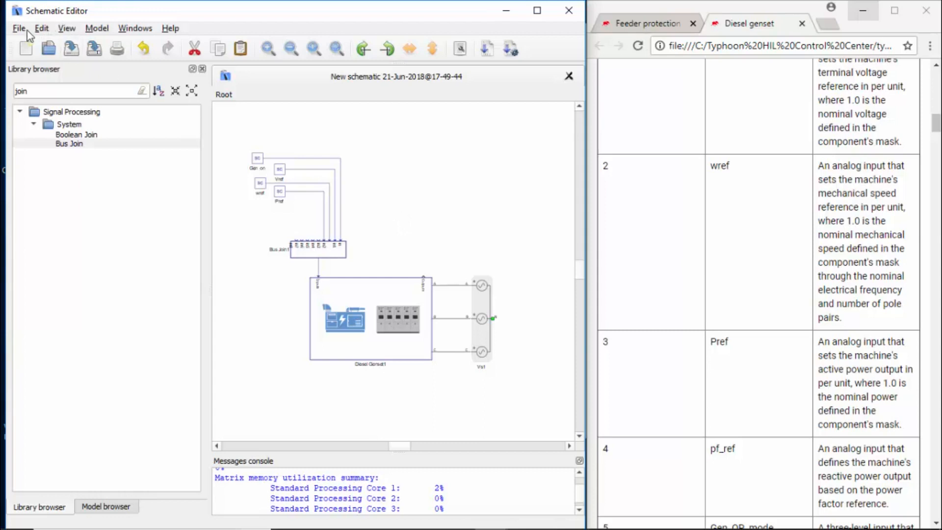
Open diesel_genset.tse from examples\models\microgrid\diesel_genset via File > Open
left_click(19, 27)
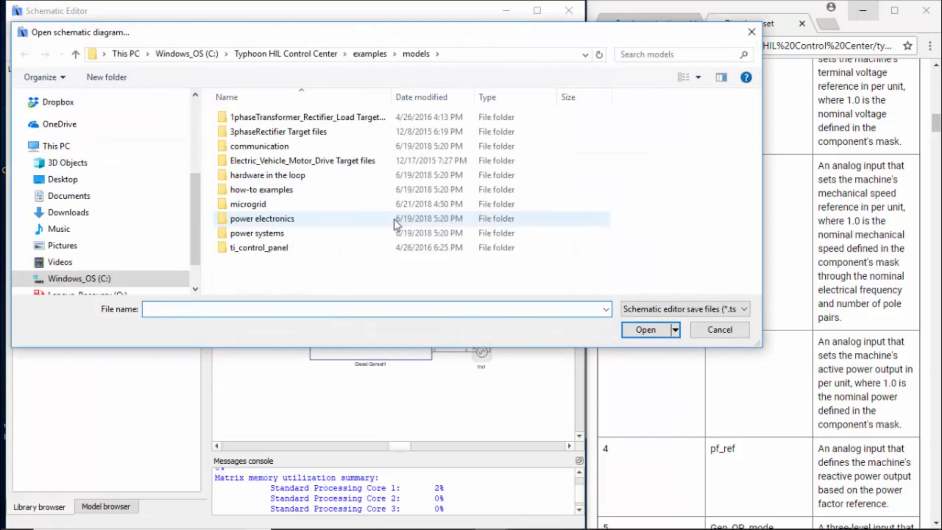
double_click(247, 204)
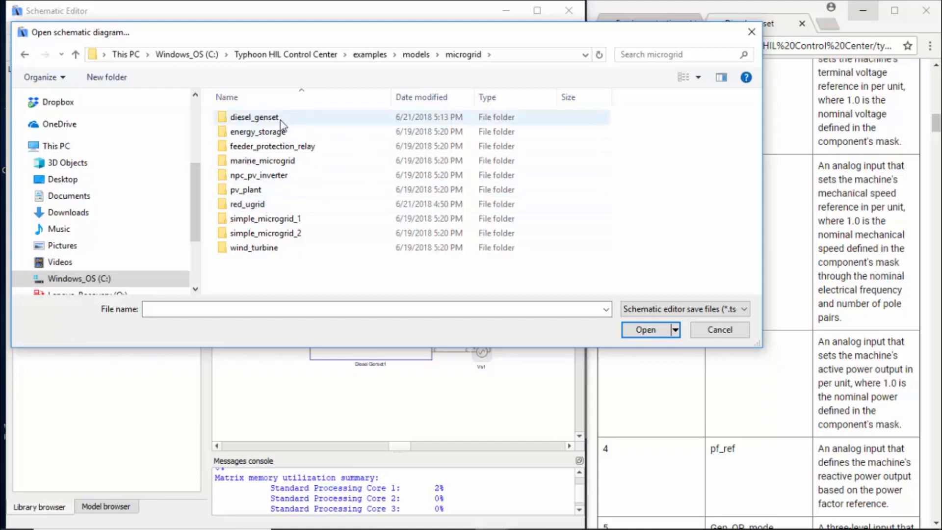
double_click(254, 117)
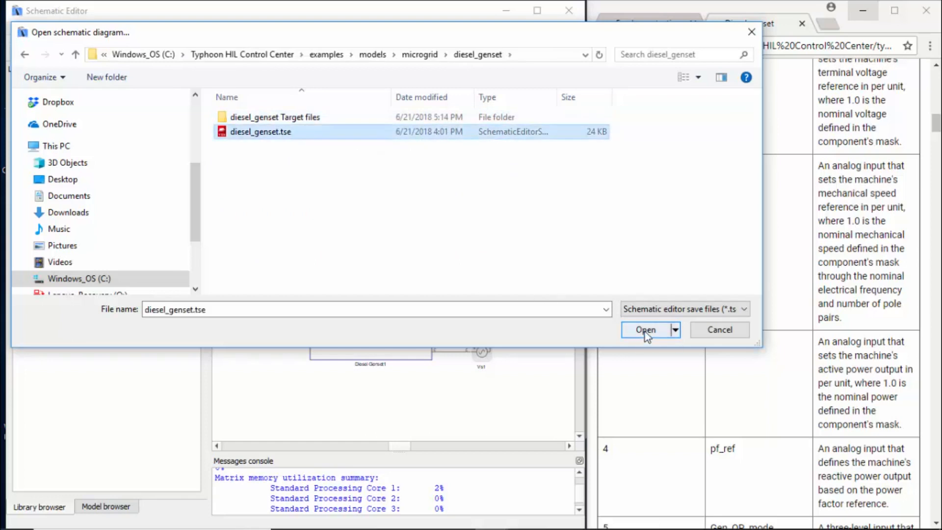
left_click(645, 329)
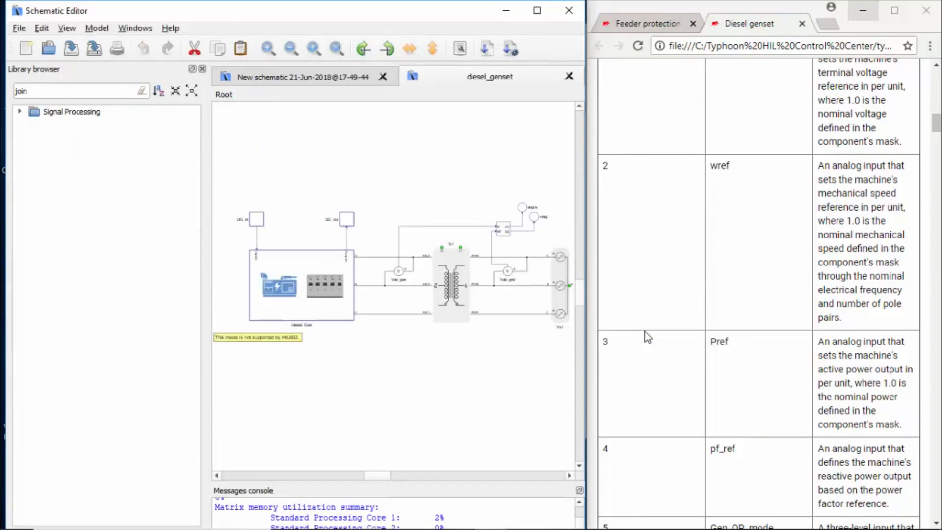
Maximize the editor window and select the DG_in block feeding Diesel_Gen
left_click(537, 10)
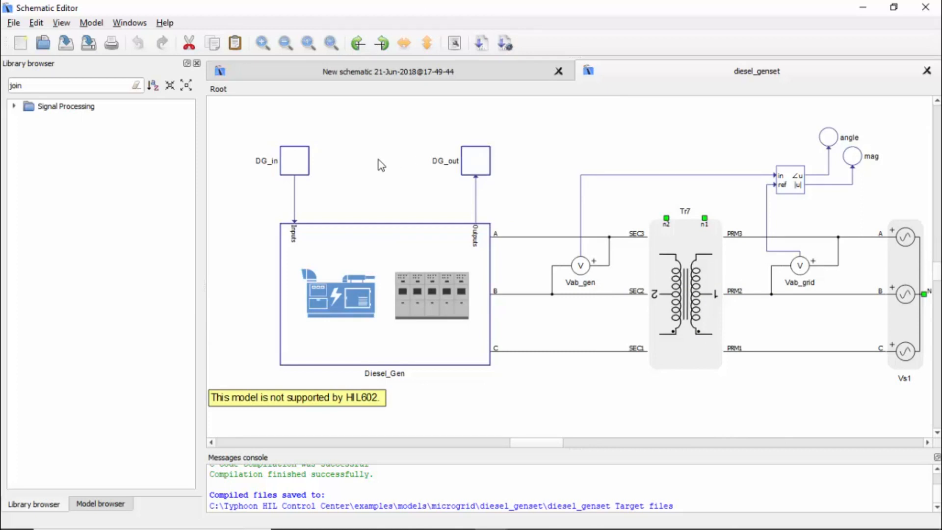
left_click(294, 160)
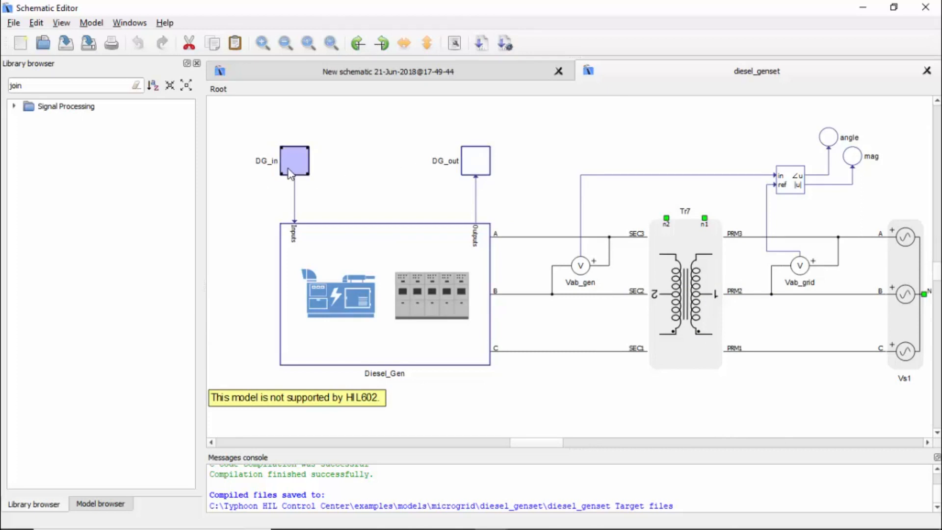
double_click(293, 161)
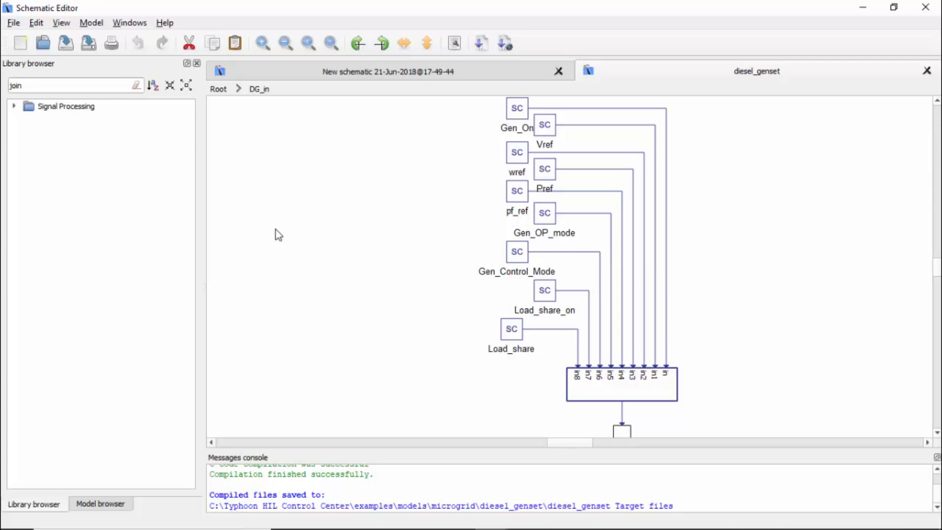
mouse_move(594, 401)
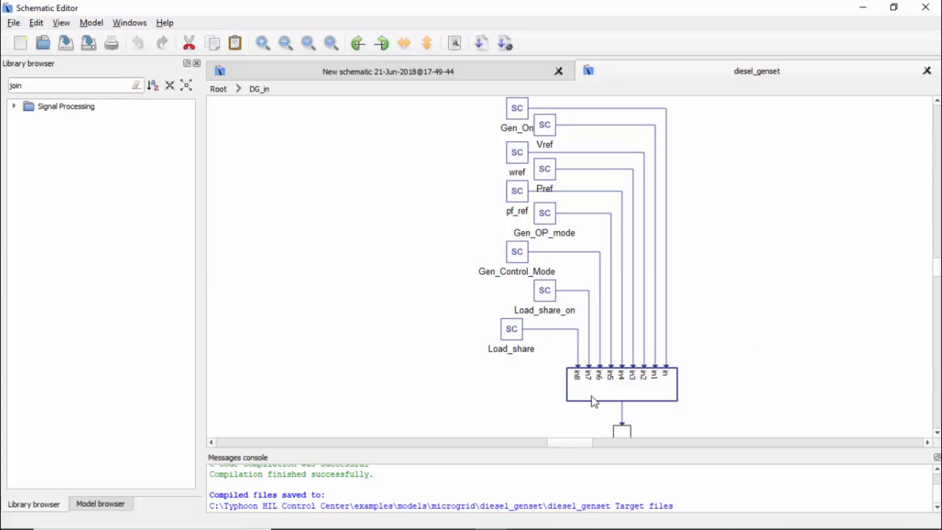
mouse_move(252, 120)
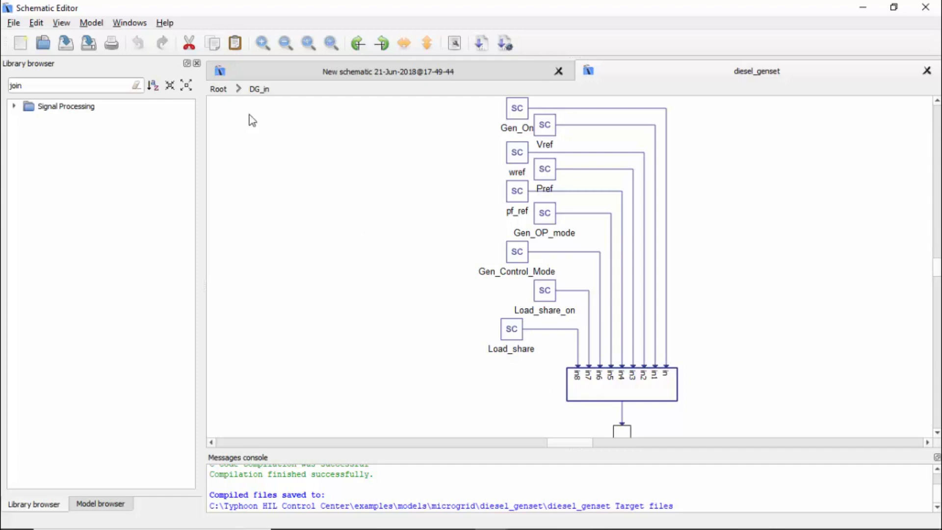
left_click(218, 88)
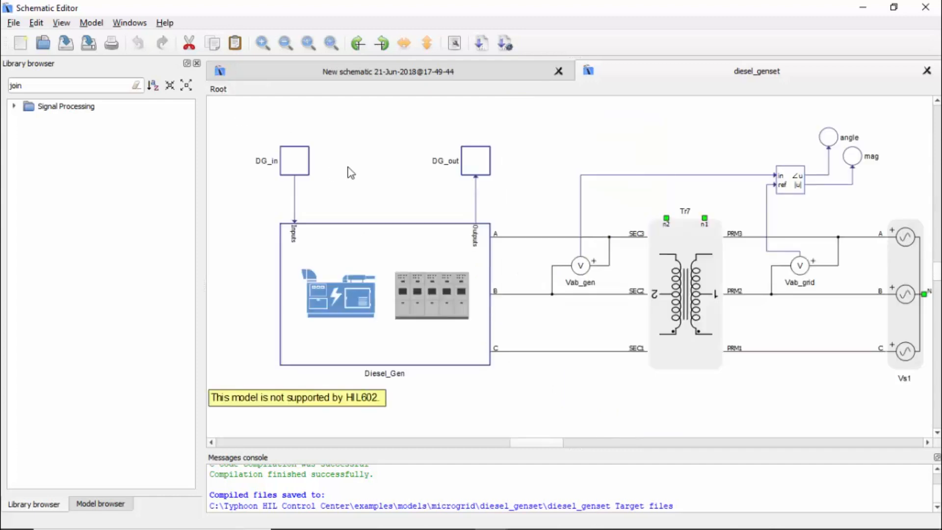
left_click(293, 160)
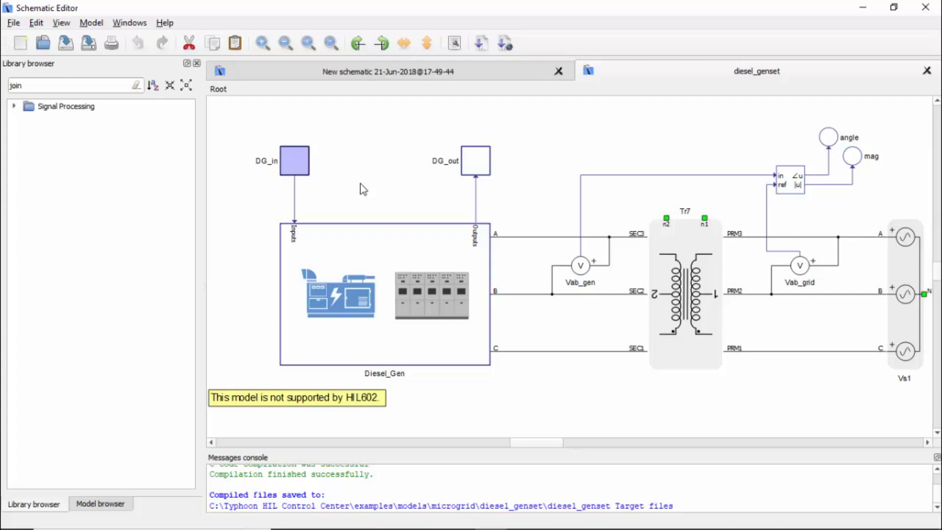
double_click(293, 160)
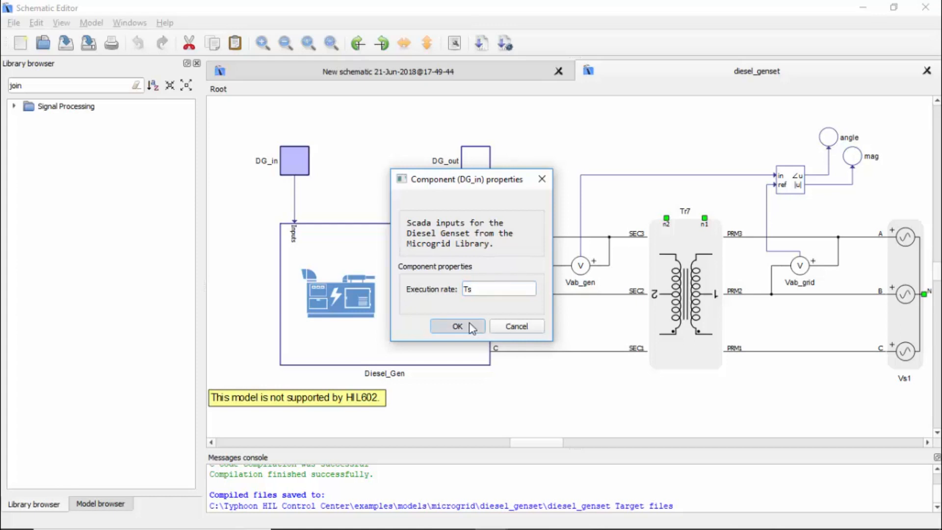
left_click(456, 325)
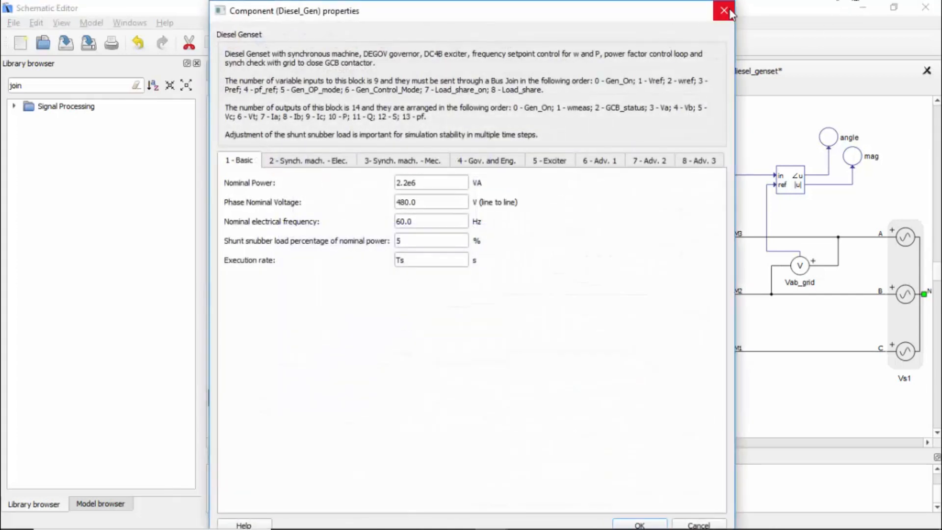
left_click(724, 11)
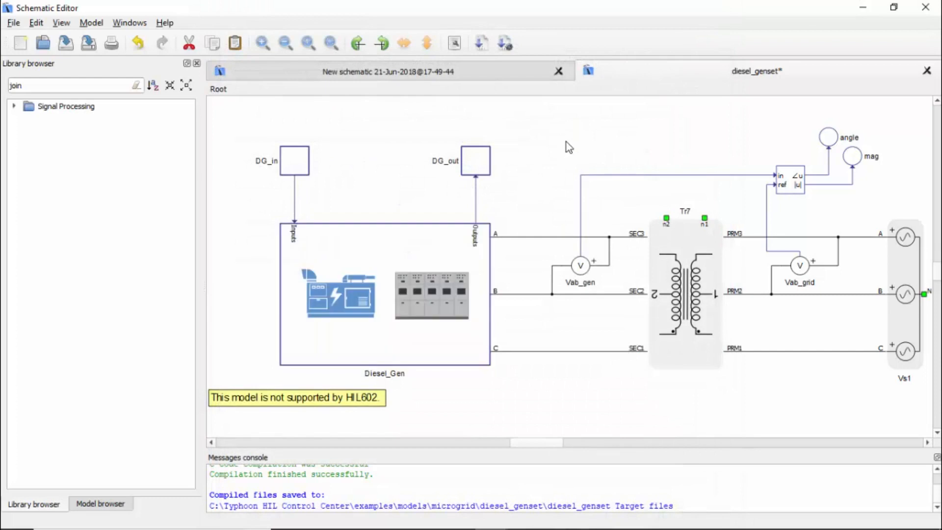
left_click(474, 160)
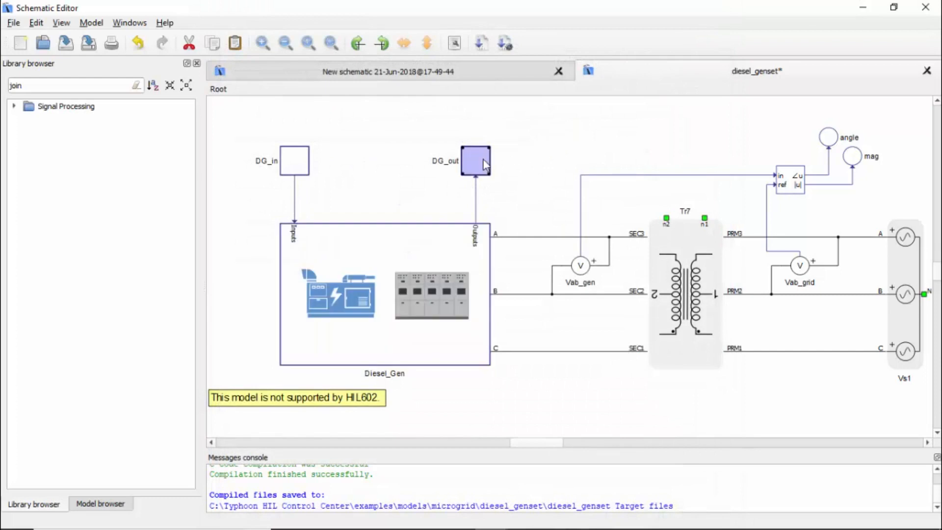
double_click(475, 159)
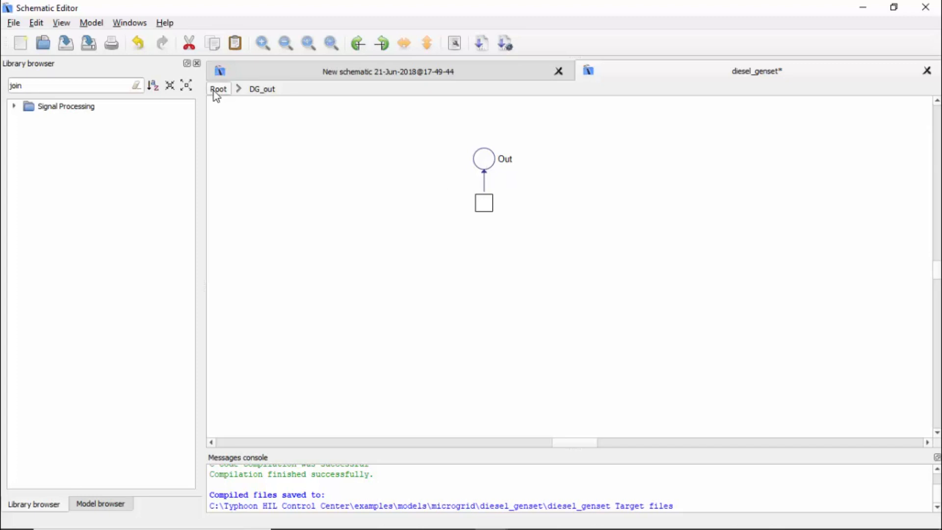
left_click(218, 89)
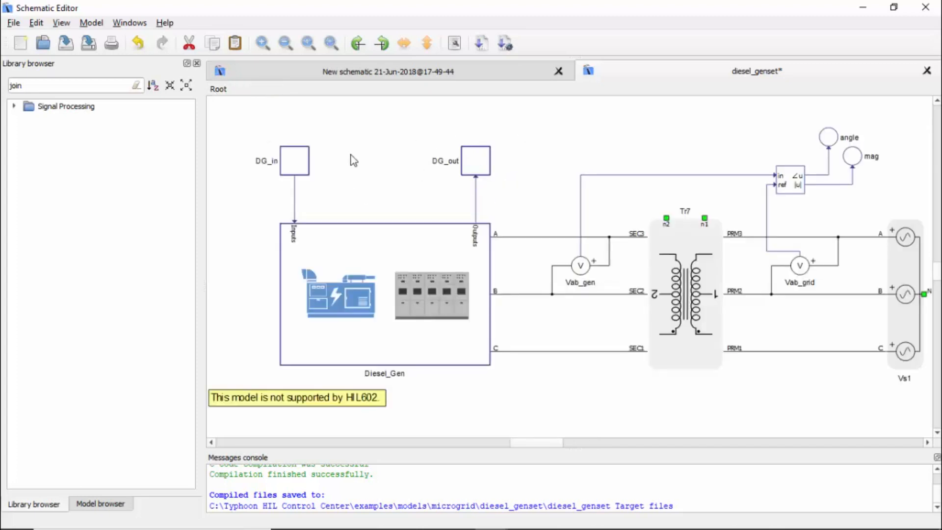